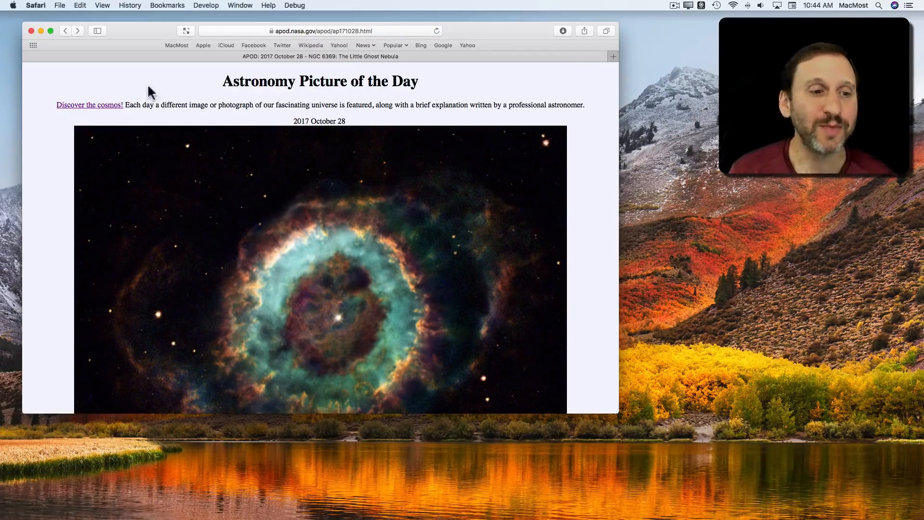
pyautogui.moveTo(282, 201)
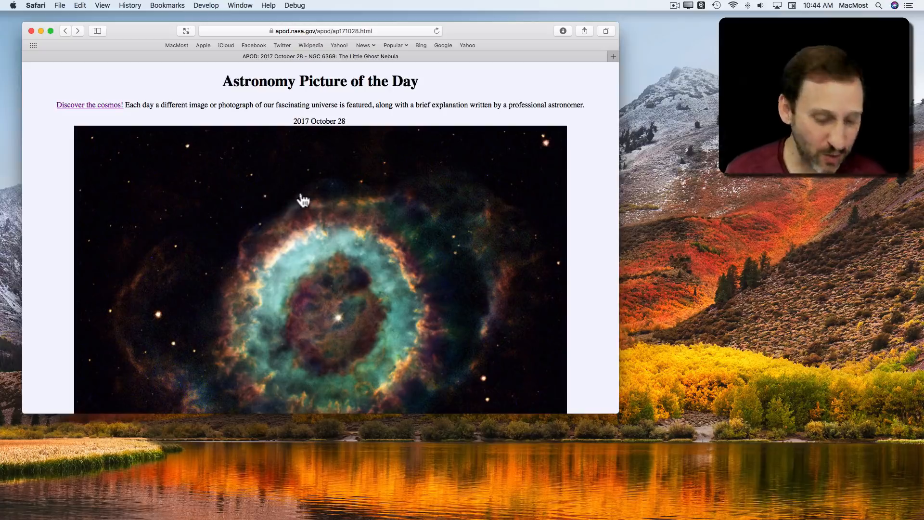
# Bring up the shortcut menu on the Little Ghost Nebula image to save it to Downloads
pyautogui.rightClick(303, 200)
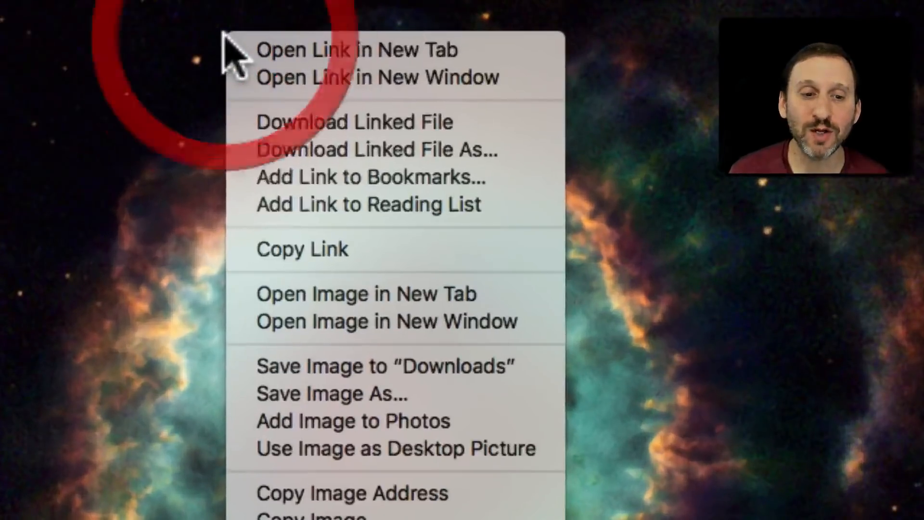
pyautogui.moveTo(365, 123)
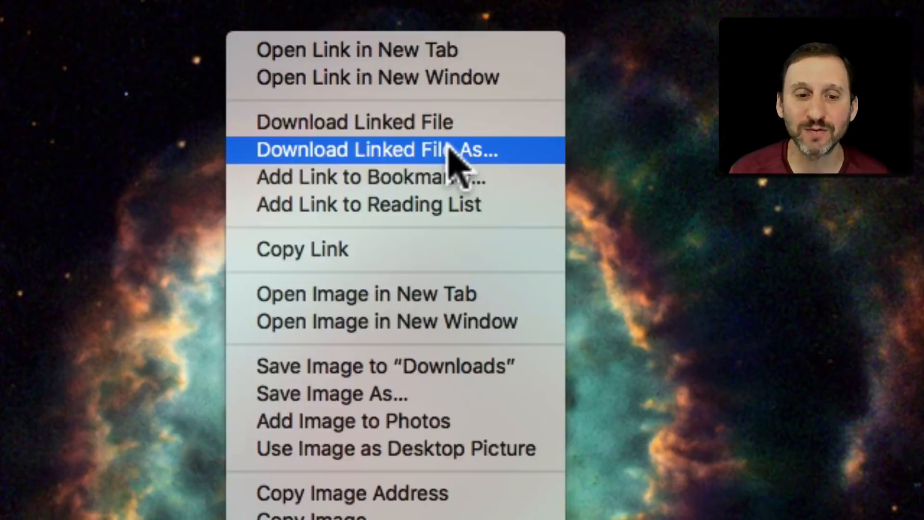
pyautogui.moveTo(366, 122)
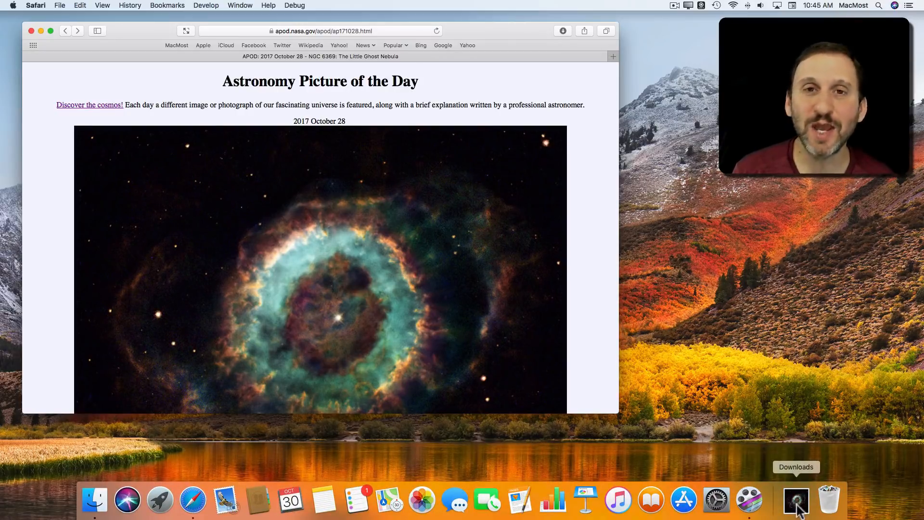
pyautogui.moveTo(790, 508)
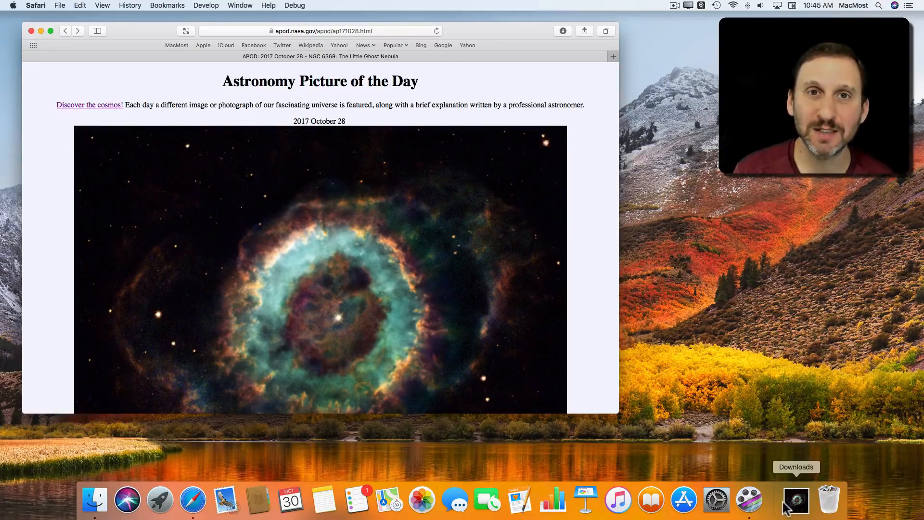
pyautogui.click(795, 500)
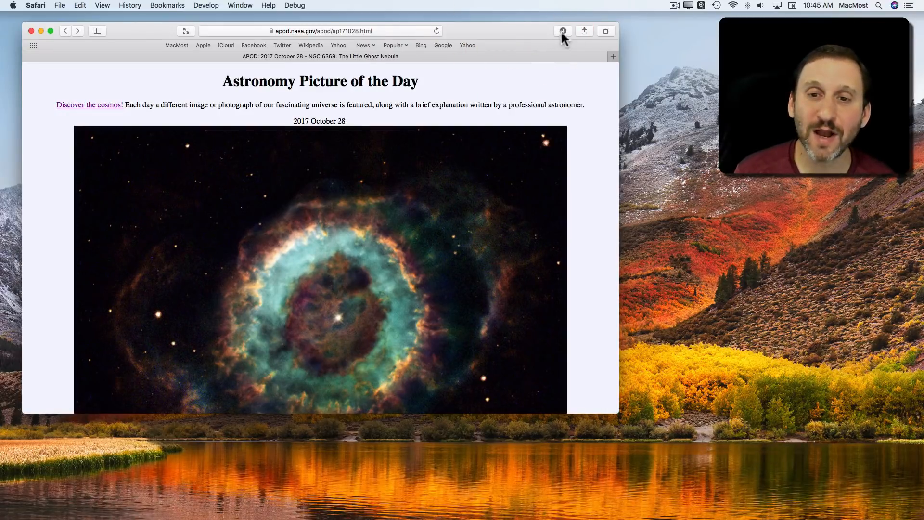
# Show Safari's recent downloads list from the toolbar button
pyautogui.click(561, 31)
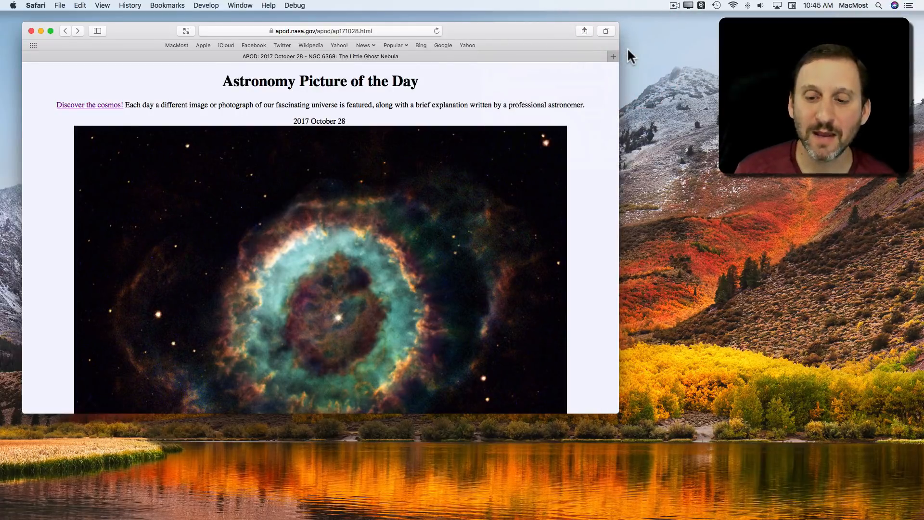
pyautogui.moveTo(828, 500)
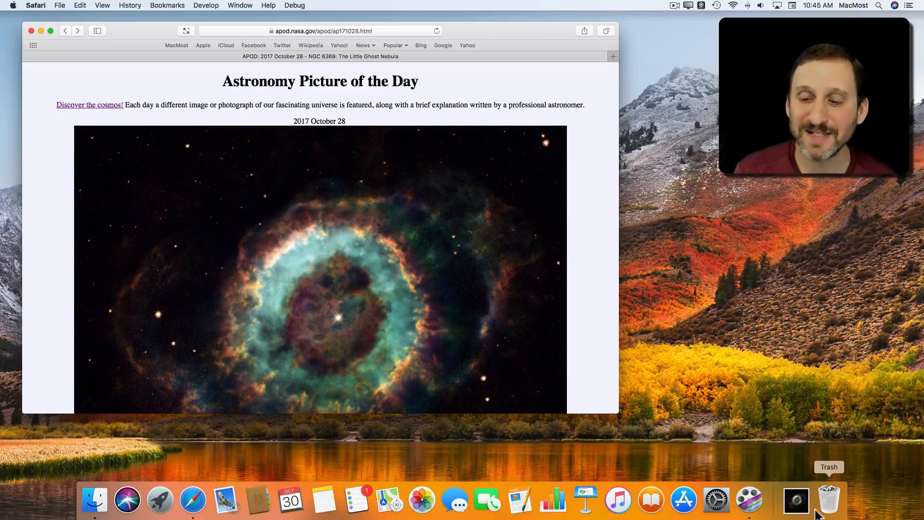
pyautogui.moveTo(795, 501)
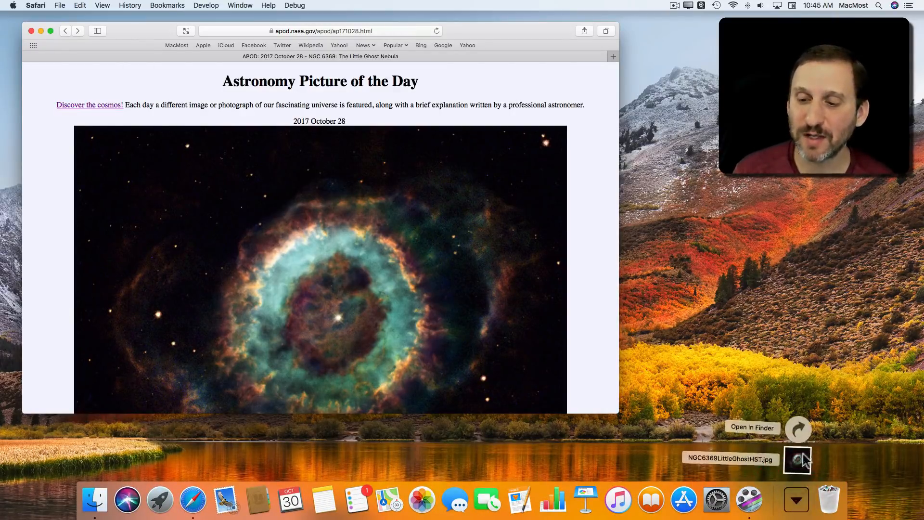
# Reveal the Downloads folder with the saved nebula JPEG in a Finder window
pyautogui.click(752, 428)
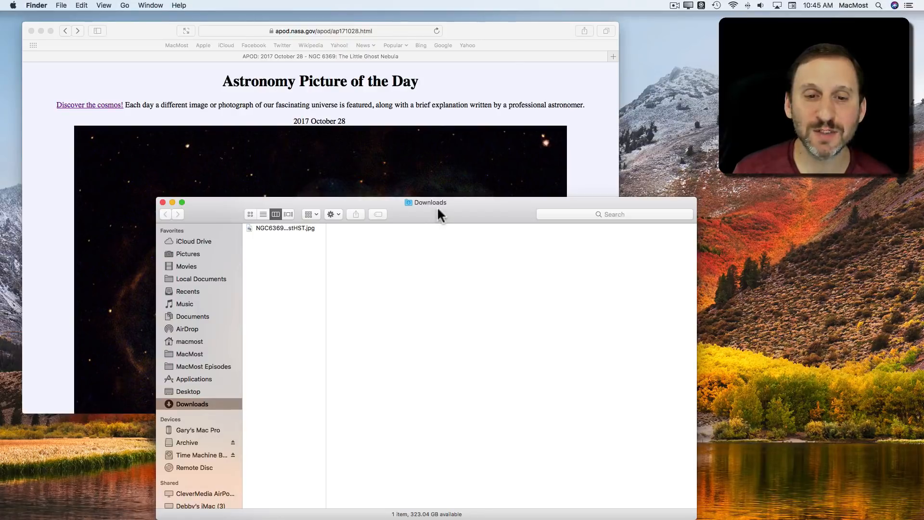
# Select NGC6369LittleGhostHST.jpg to preview its 2.5 MB, 1450×1450 details
pyautogui.click(285, 227)
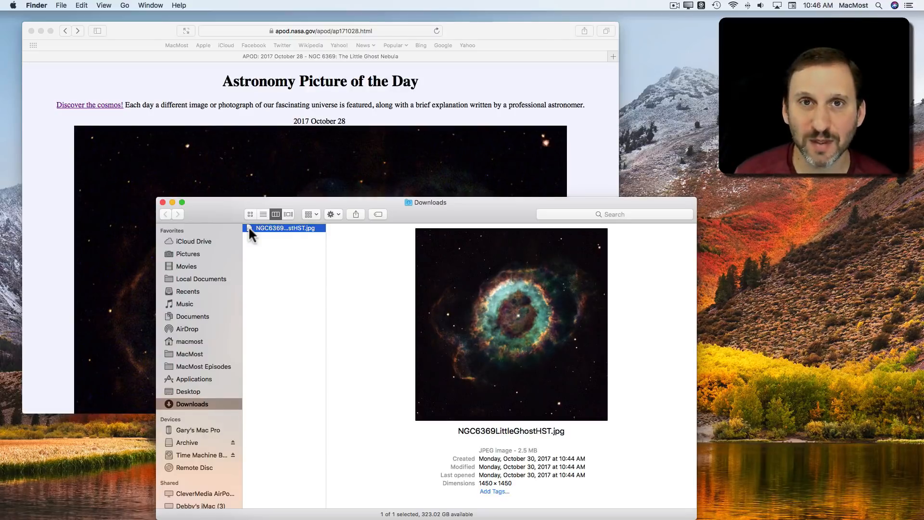
pyautogui.moveTo(305, 311)
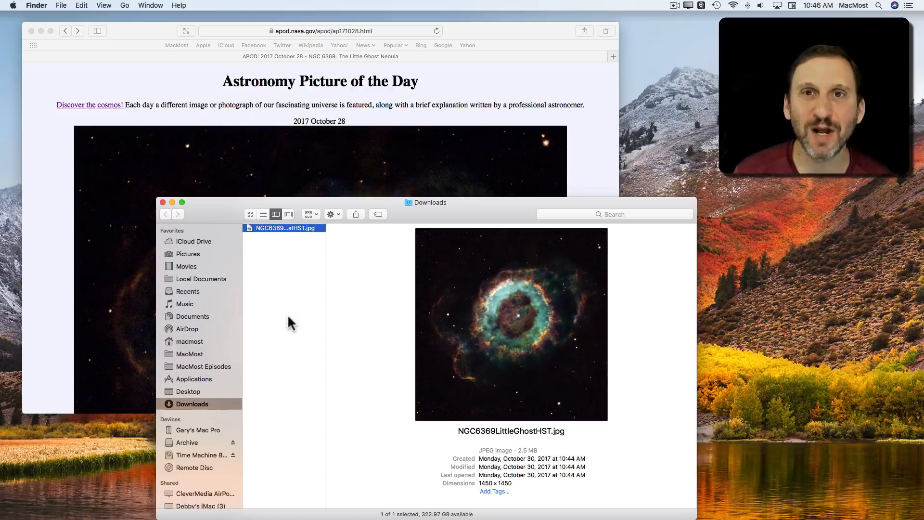
pyautogui.moveTo(273, 286)
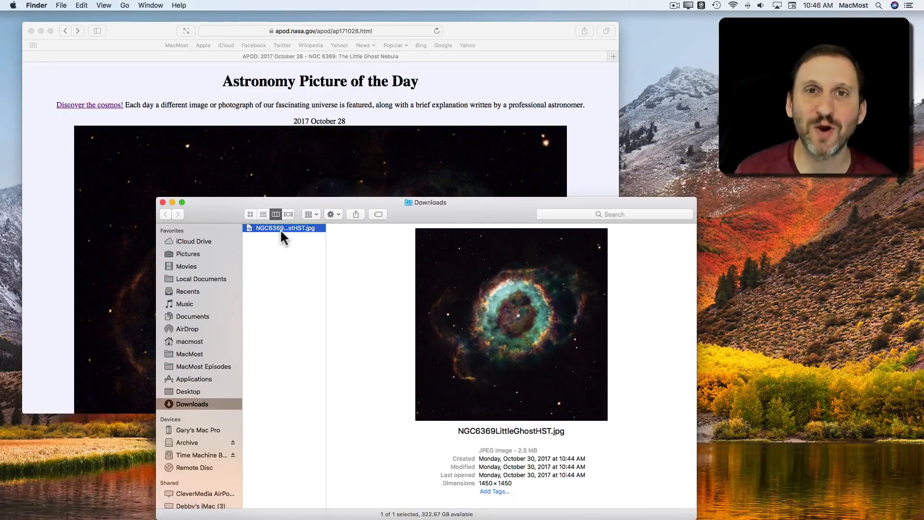
pyautogui.moveTo(289, 280)
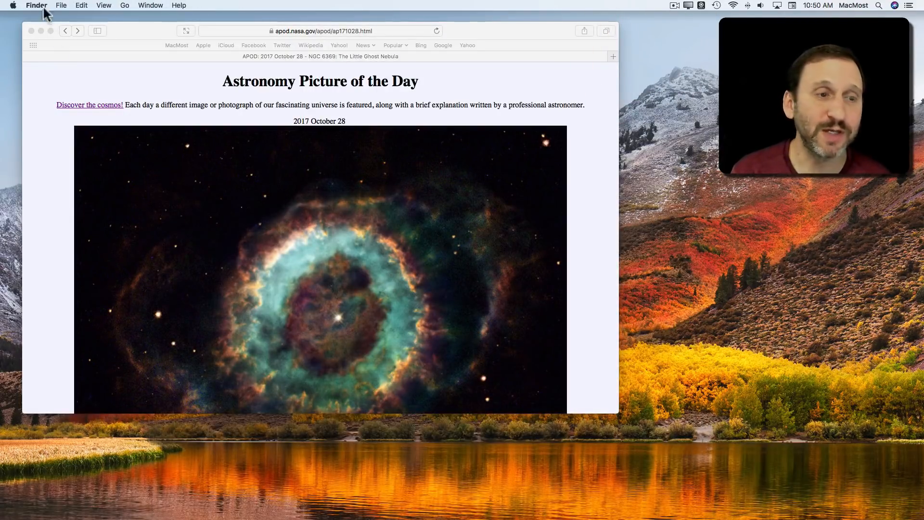
# Bring up a new Finder window showing the macmost home folder with its 12 folders
pyautogui.click(60, 6)
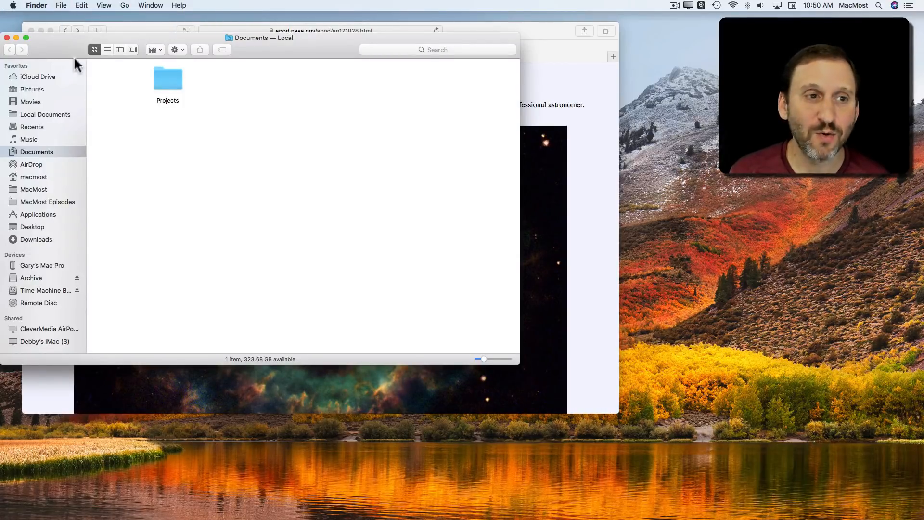
pyautogui.click(124, 6)
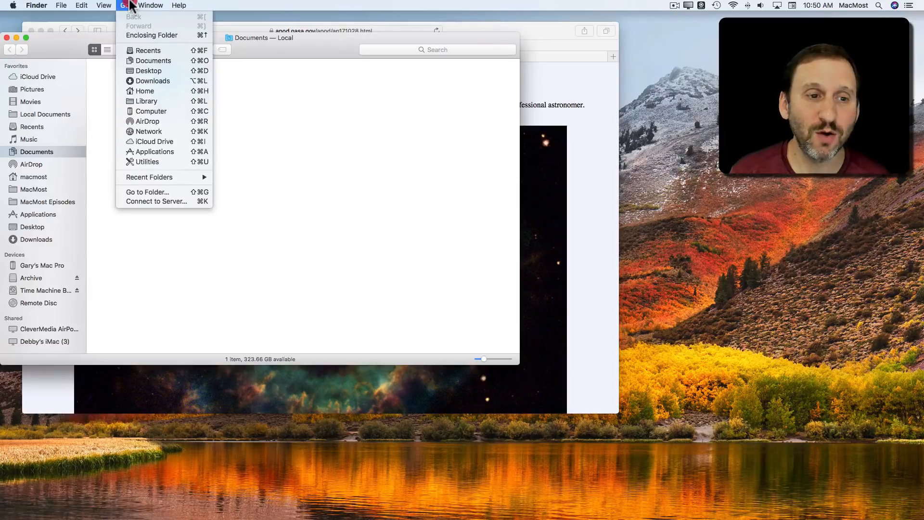
pyautogui.moveTo(153, 81)
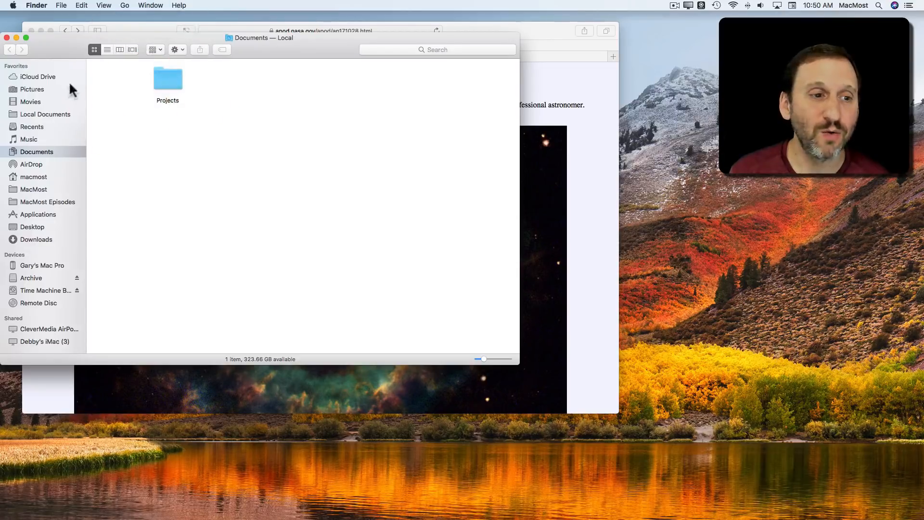
pyautogui.click(34, 177)
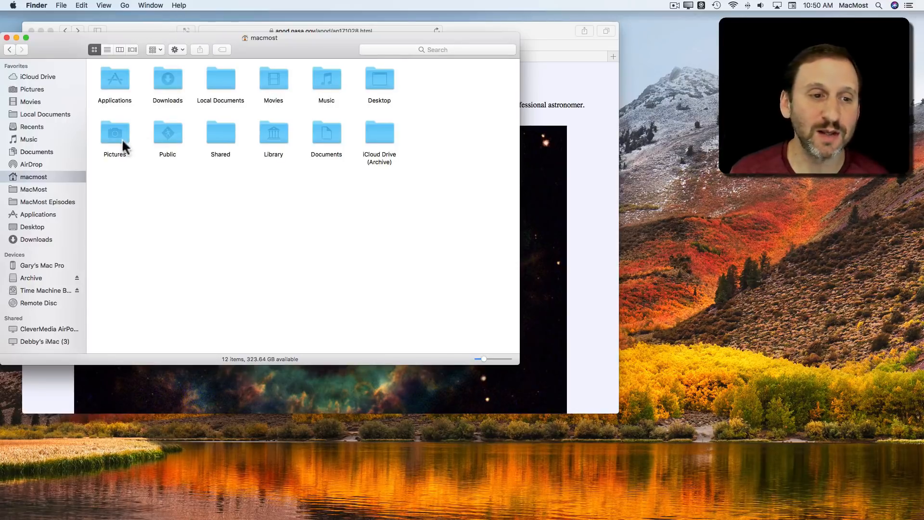
# Switch the window to the Downloads folder listing the nebula JPEG's date, size and kind
pyautogui.click(168, 78)
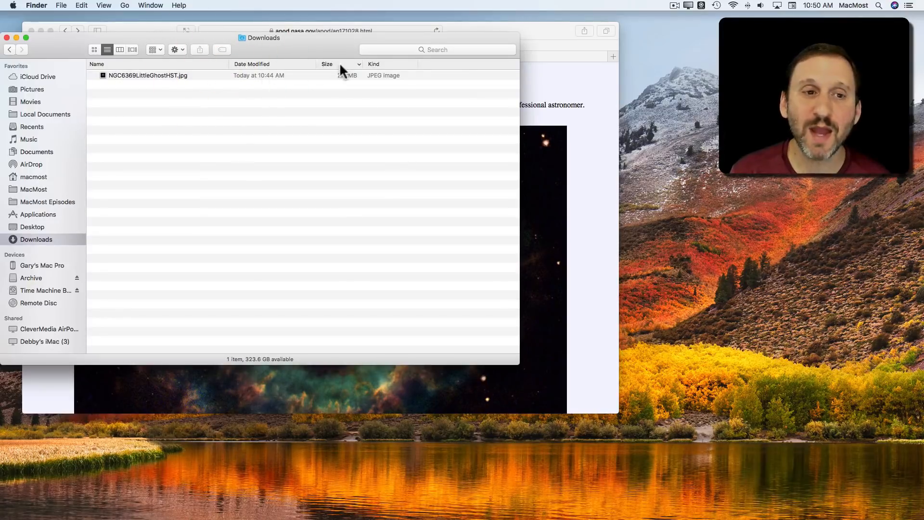
# Enable the Date Last Opened and Date Added columns via Show View Options, then dismiss the panel
pyautogui.click(103, 6)
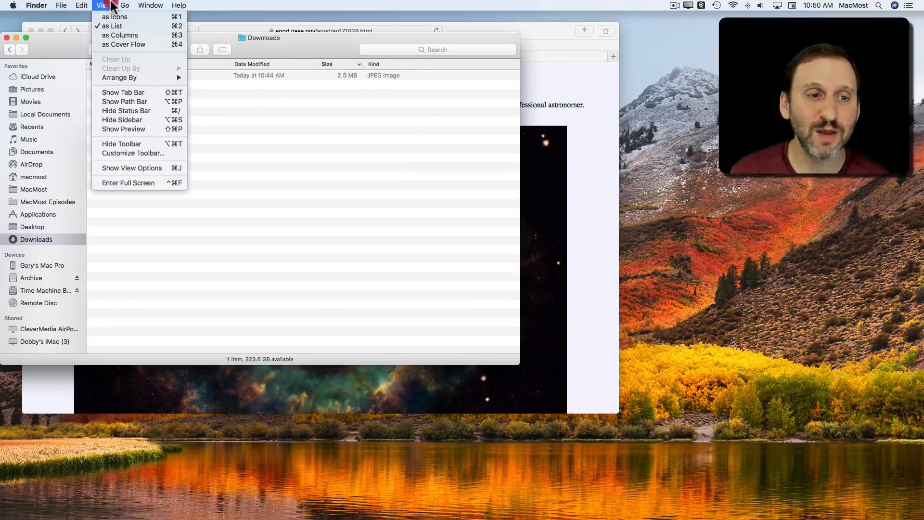
pyautogui.click(131, 167)
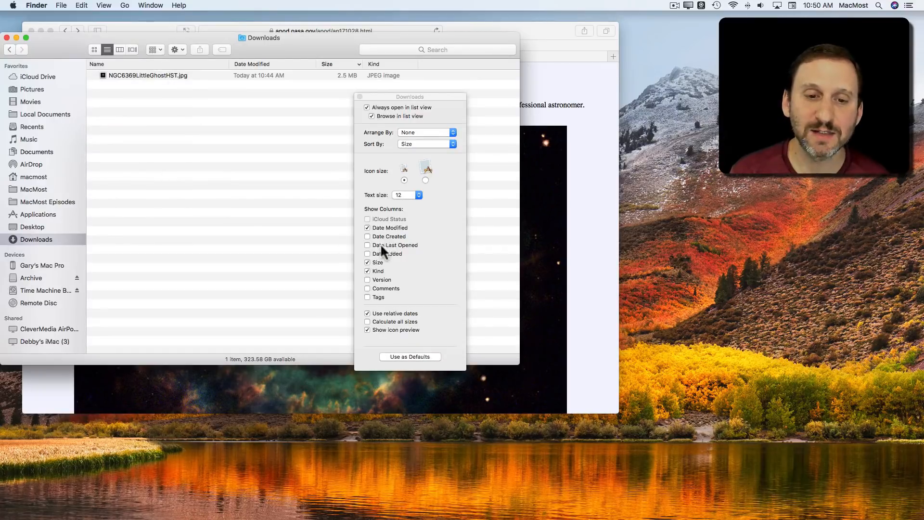
pyautogui.click(367, 245)
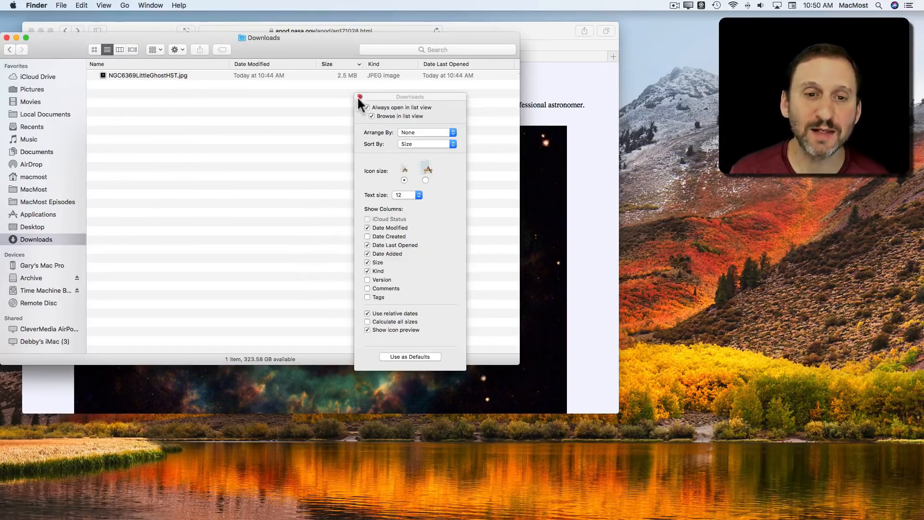
pyautogui.click(359, 96)
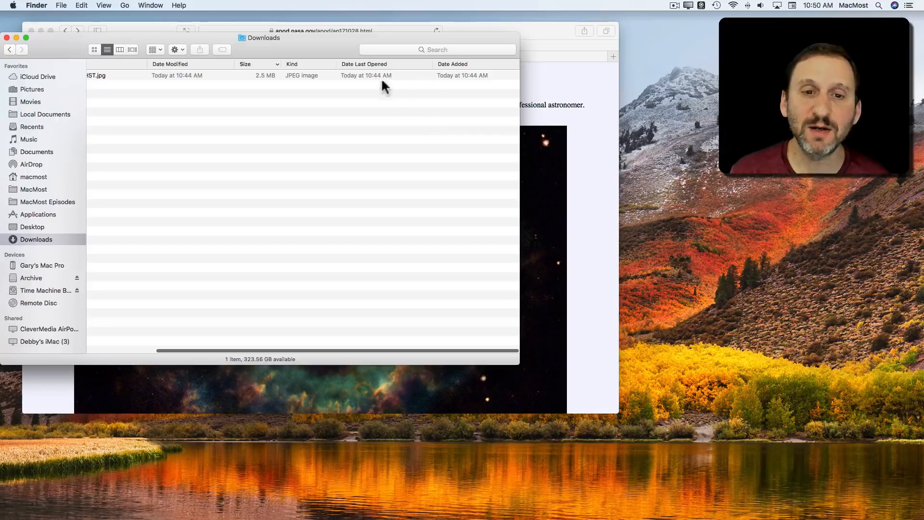
pyautogui.moveTo(422, 74)
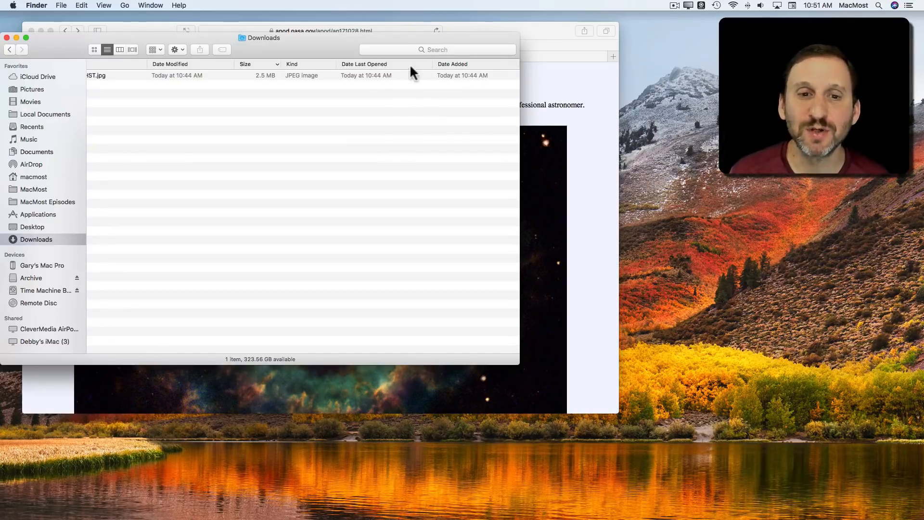
pyautogui.moveTo(466, 77)
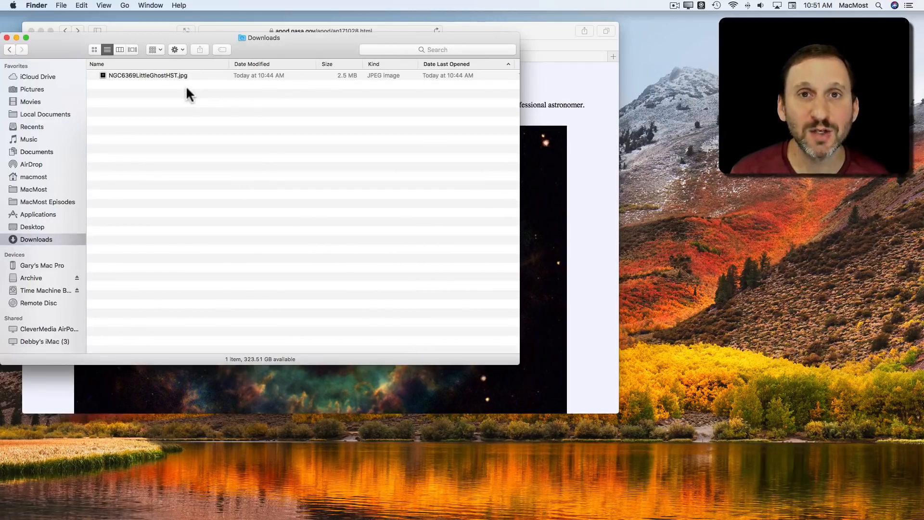
pyautogui.moveTo(162, 130)
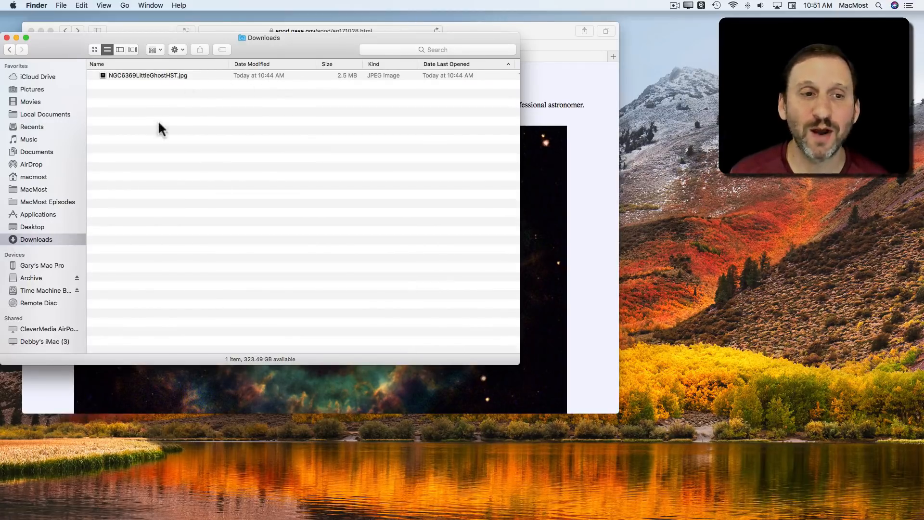
pyautogui.moveTo(153, 98)
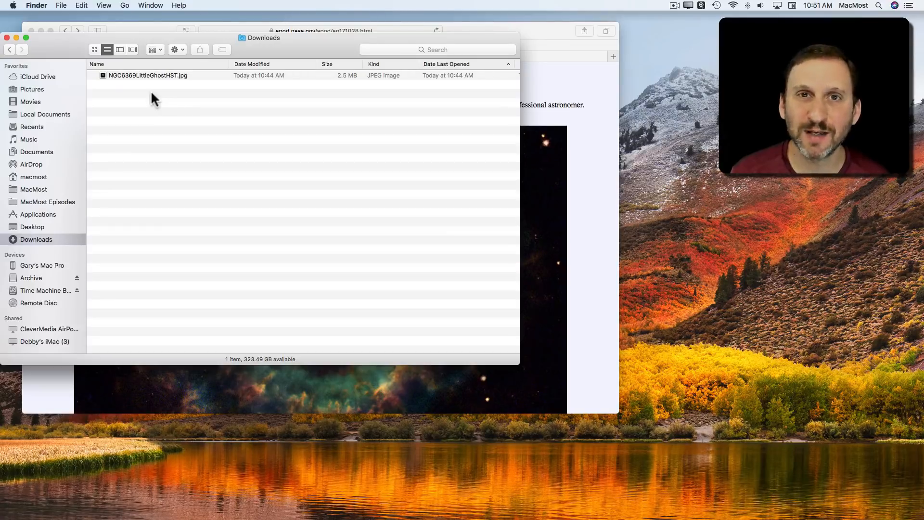